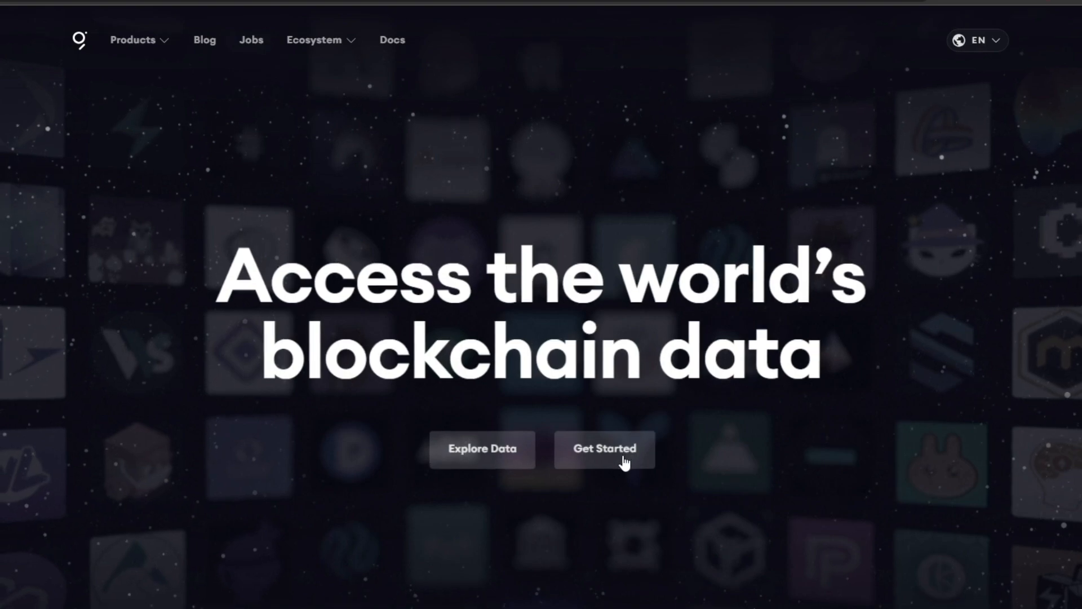
- Reach the getting-started docs via 'Get Started' and browse the Network Roles and Products sections
left_click(603, 449)
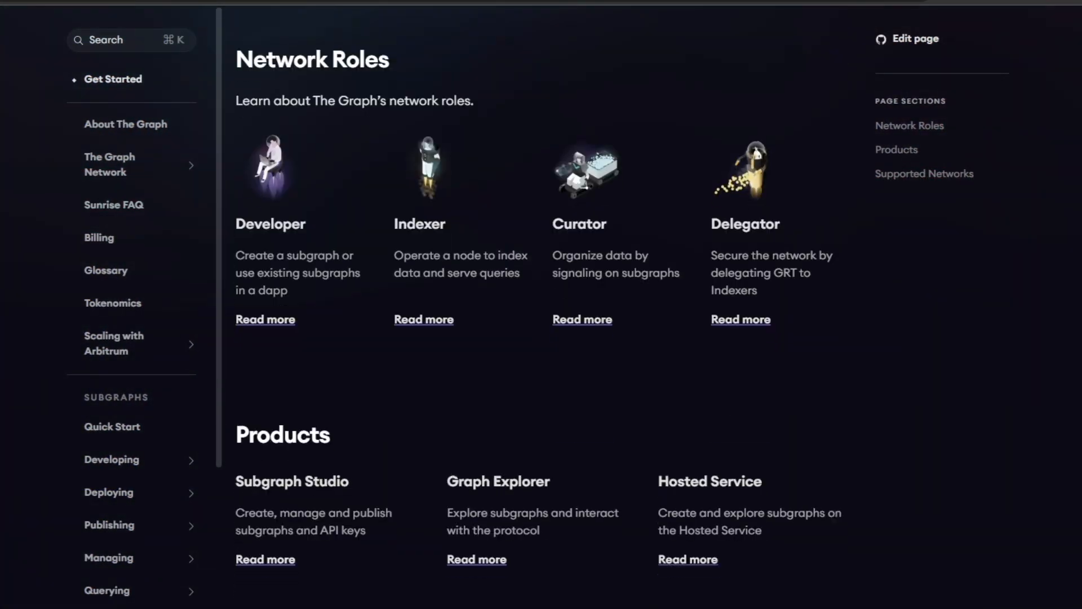
scroll("down", 3)
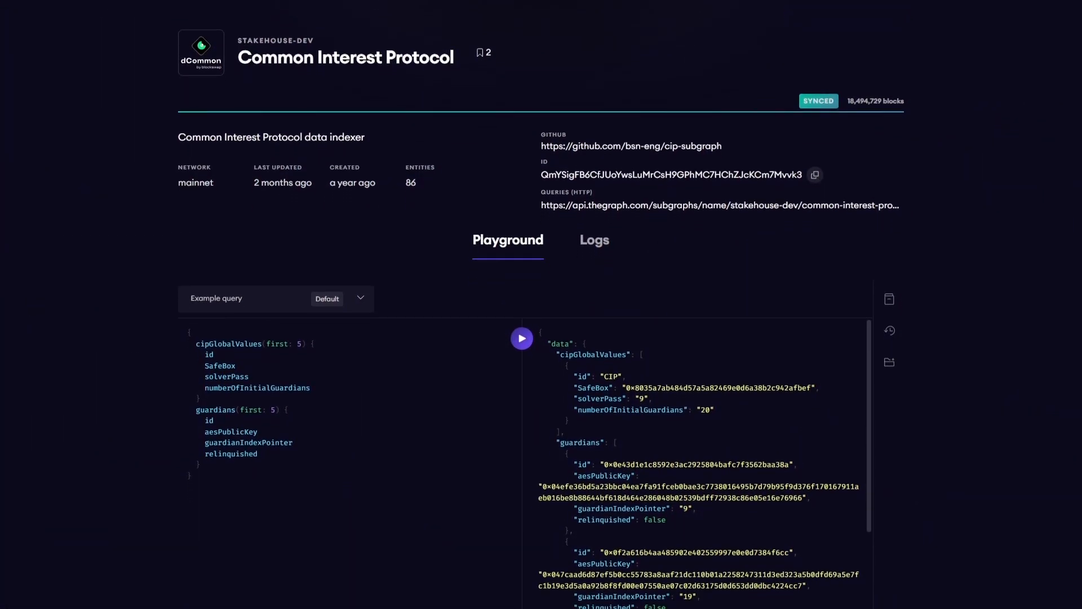
- Scroll the Common Interest Protocol subgraph playground to its example query and returned data
scroll("down", 3)
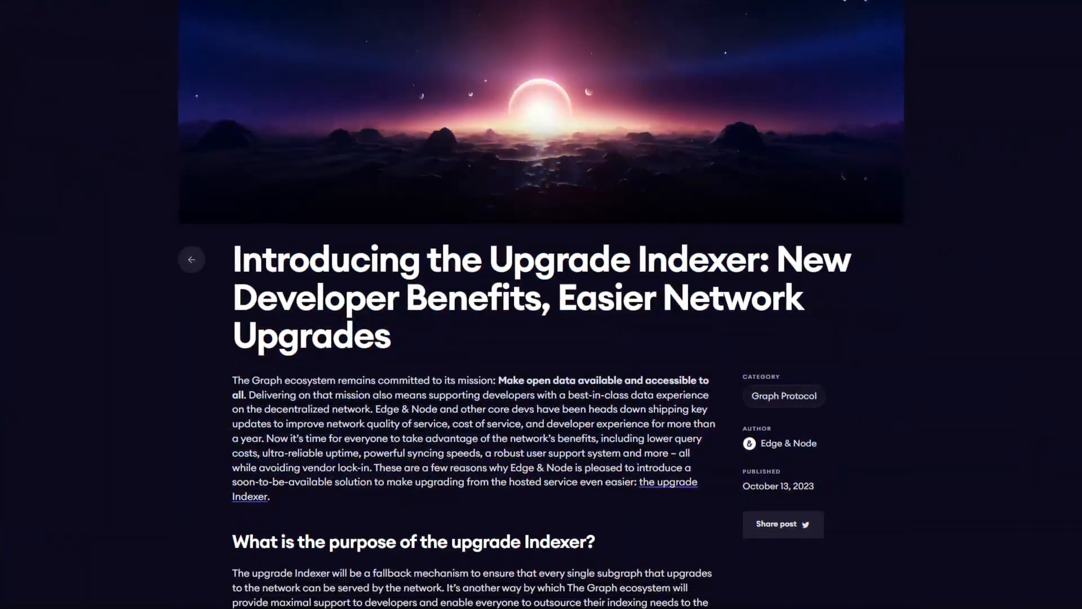
- Scroll the Upgrade Indexer post past dapp developer benefits to the section on other Indexers
scroll("down", 3)
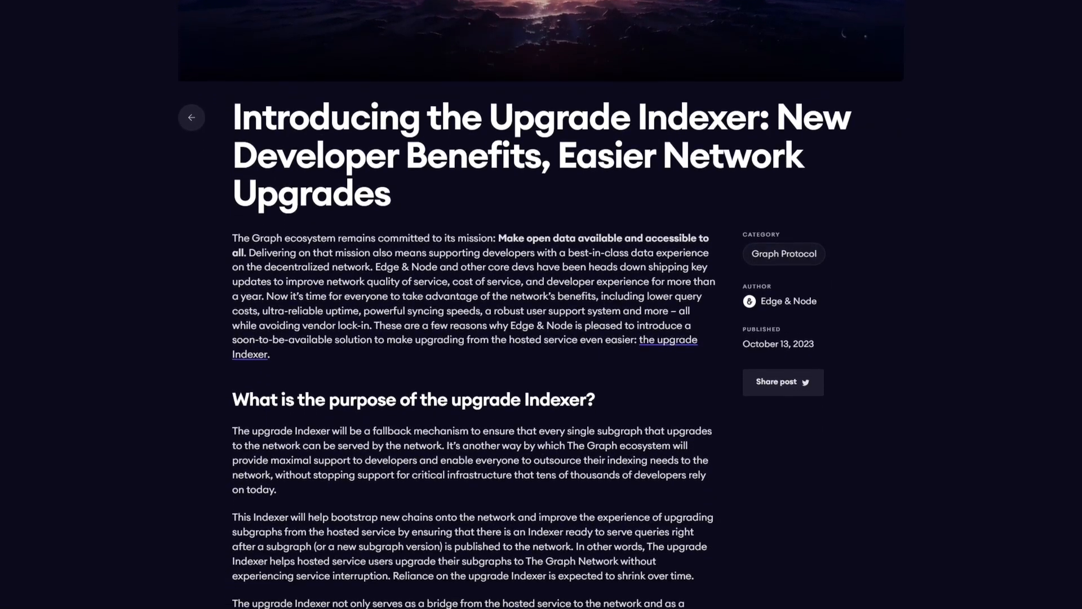
scroll("down", 3)
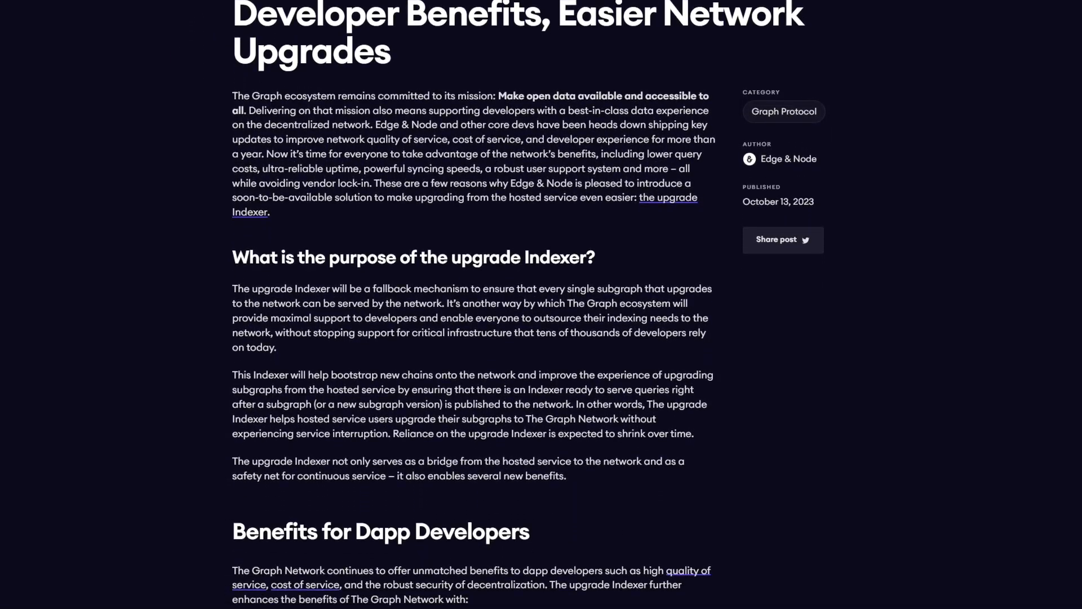
scroll("down", 3)
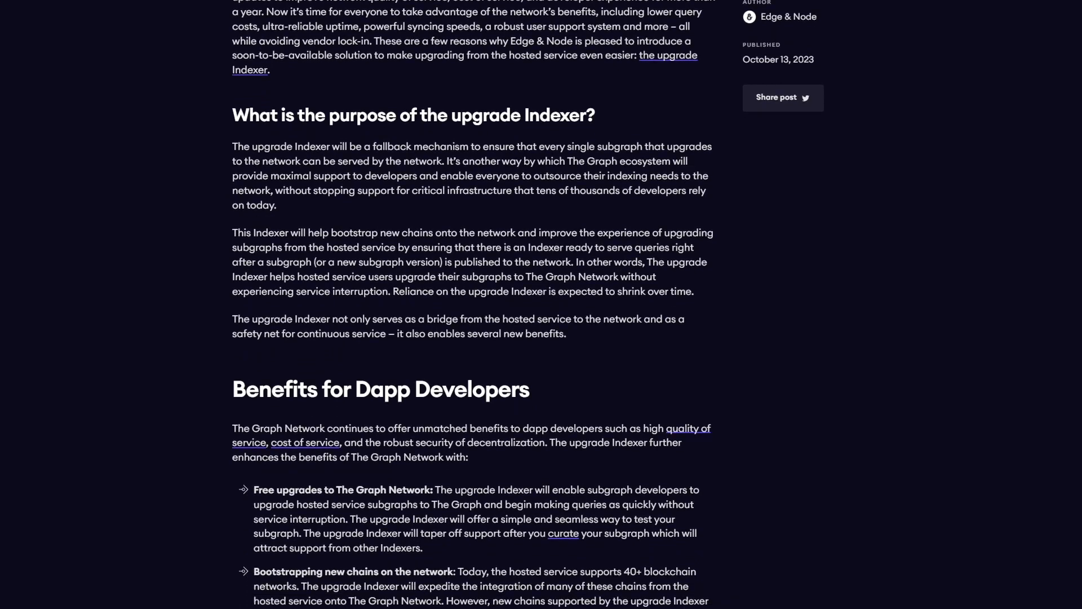
scroll("down", 3)
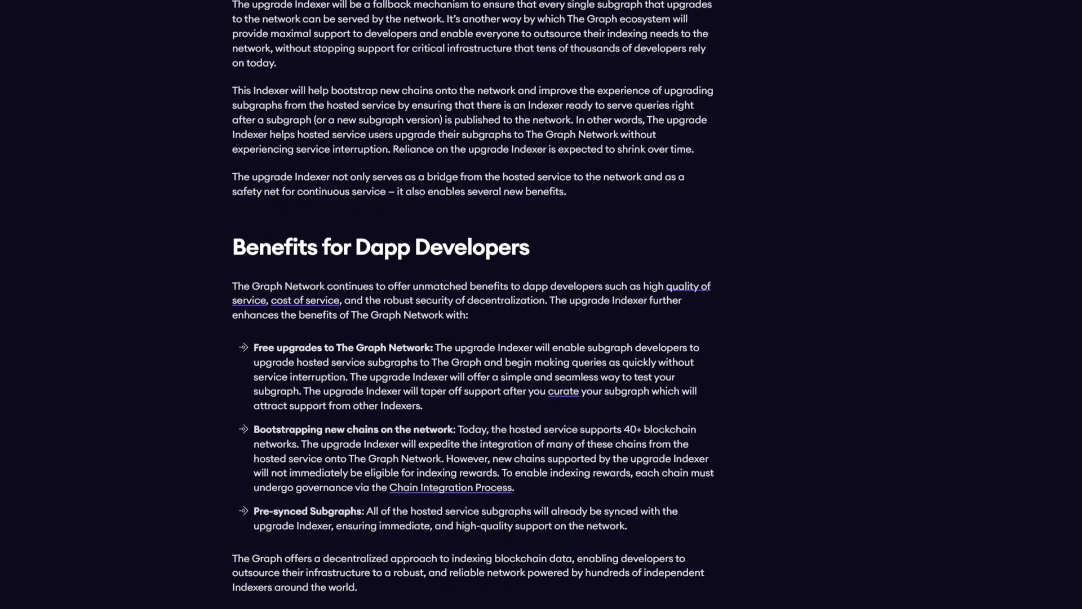
scroll("down", 3)
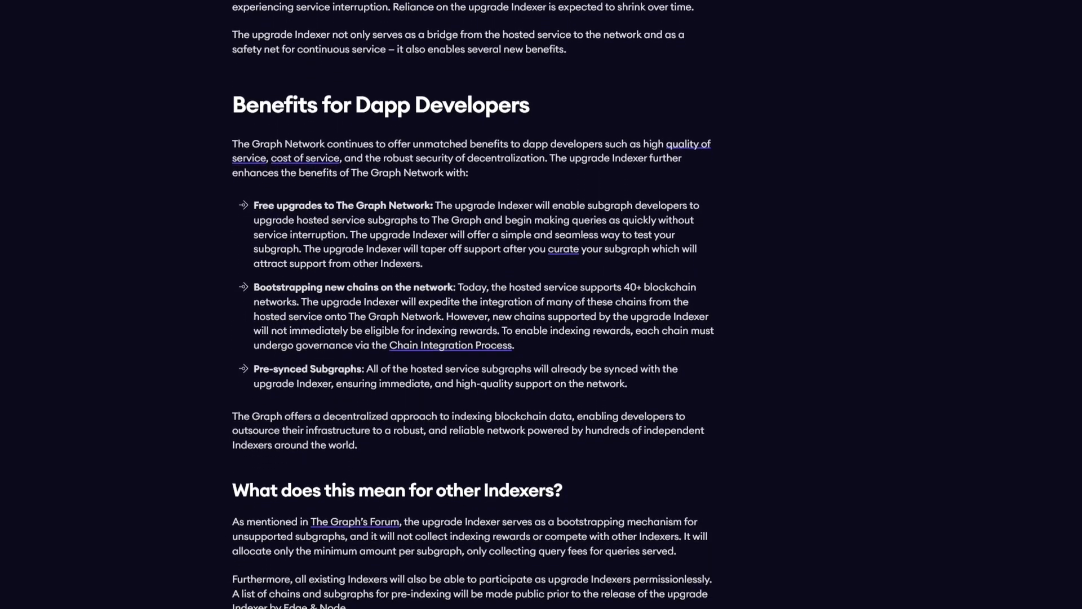